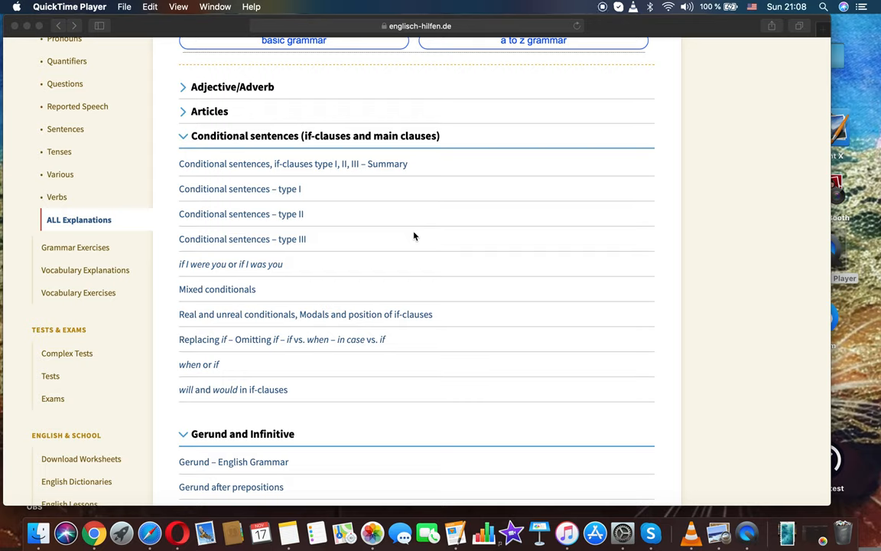
pyautogui.moveTo(520, 293)
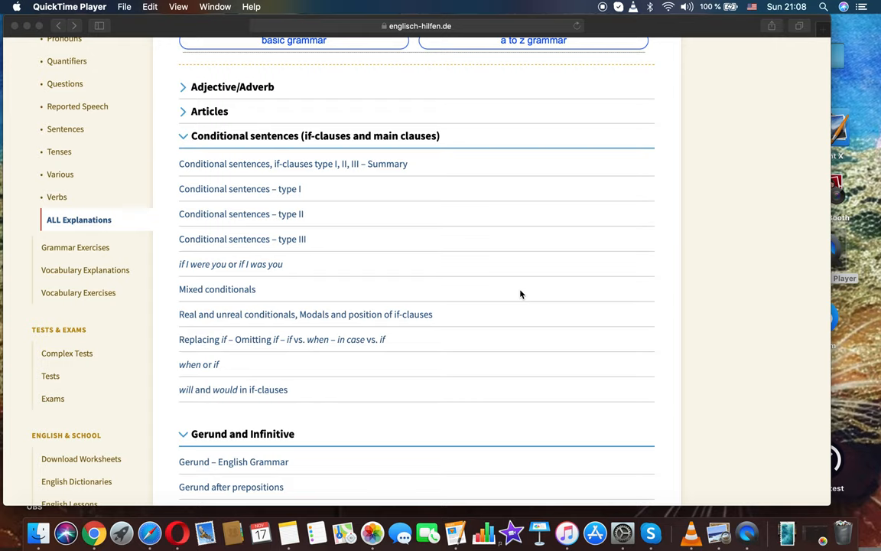
# Step: Navigate from the conditionals index to the Mixed conditionals page and scroll to its six example patterns
pyautogui.scroll(3)
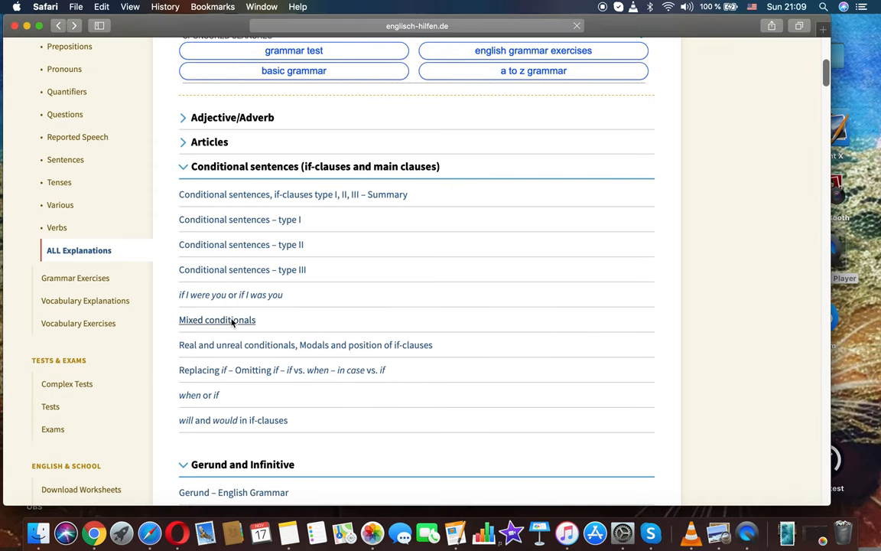
pyautogui.click(218, 319)
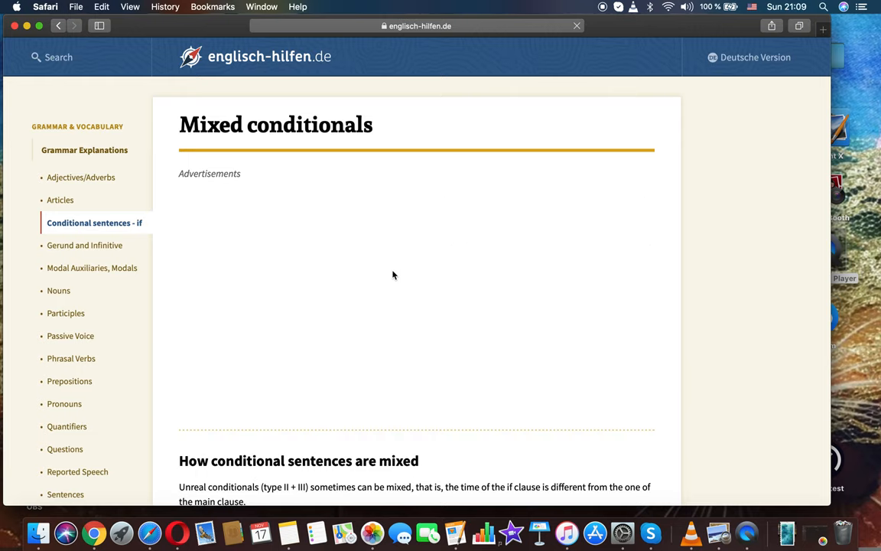
pyautogui.scroll(-3)
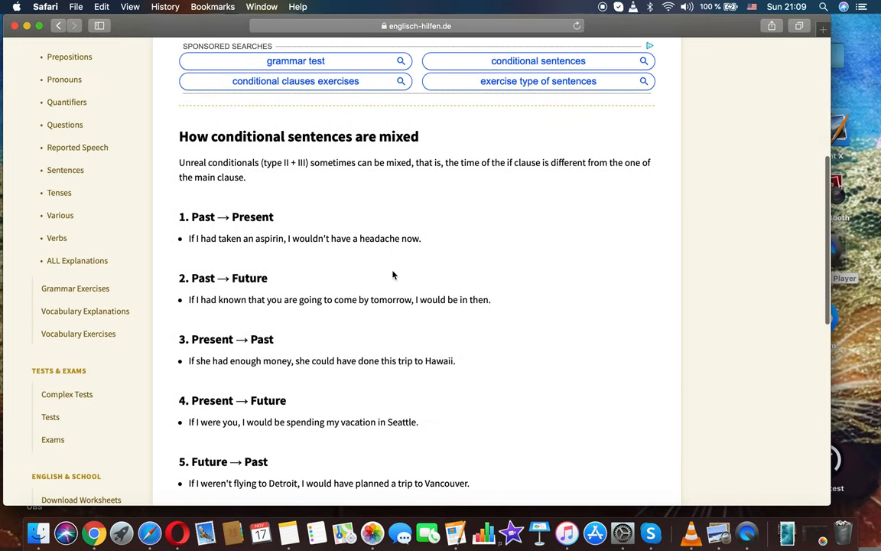
pyautogui.scroll(-3)
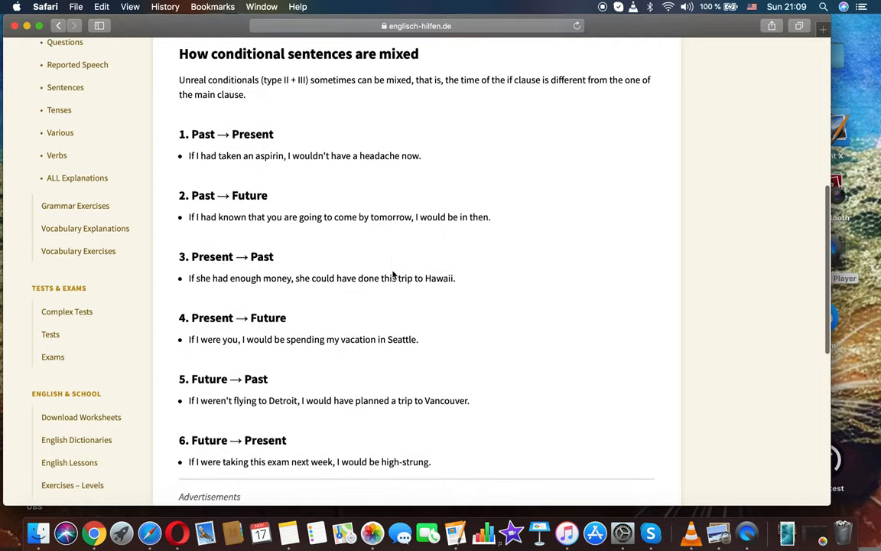
pyautogui.scroll(-3)
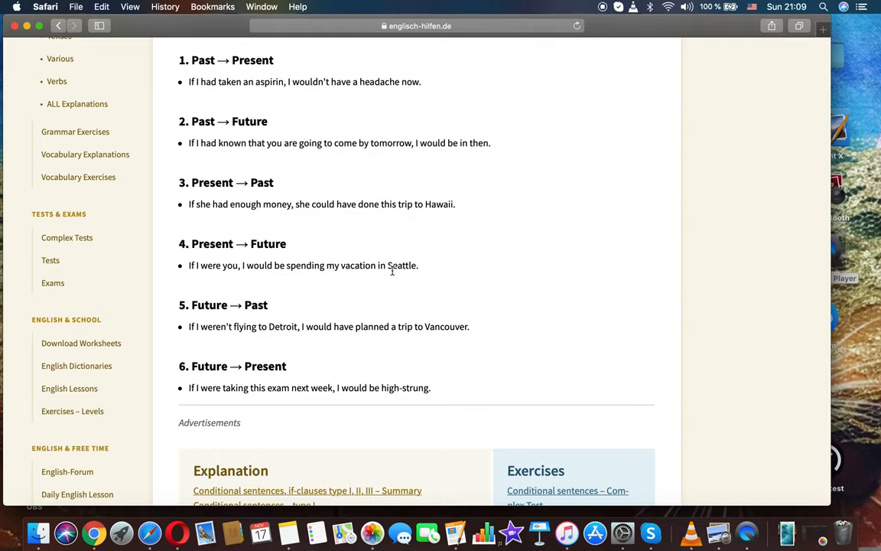
pyautogui.scroll(-3)
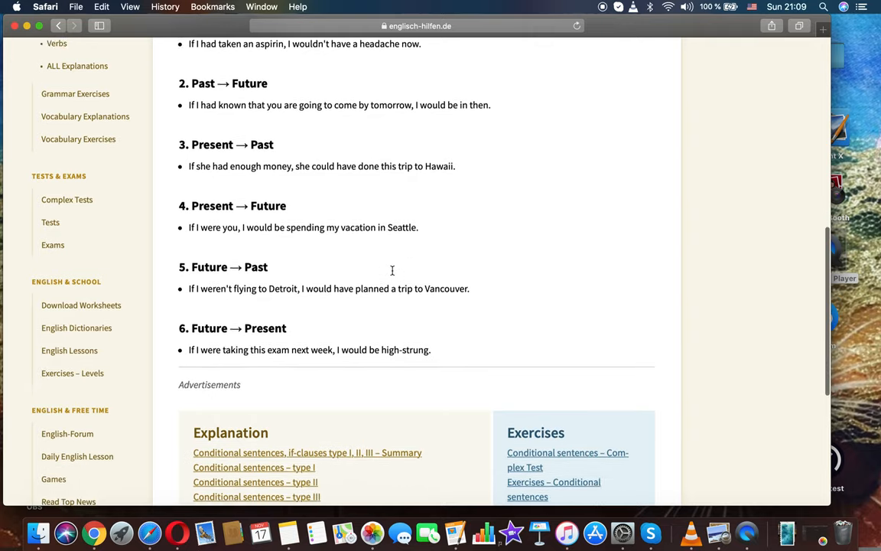
pyautogui.scroll(-3)
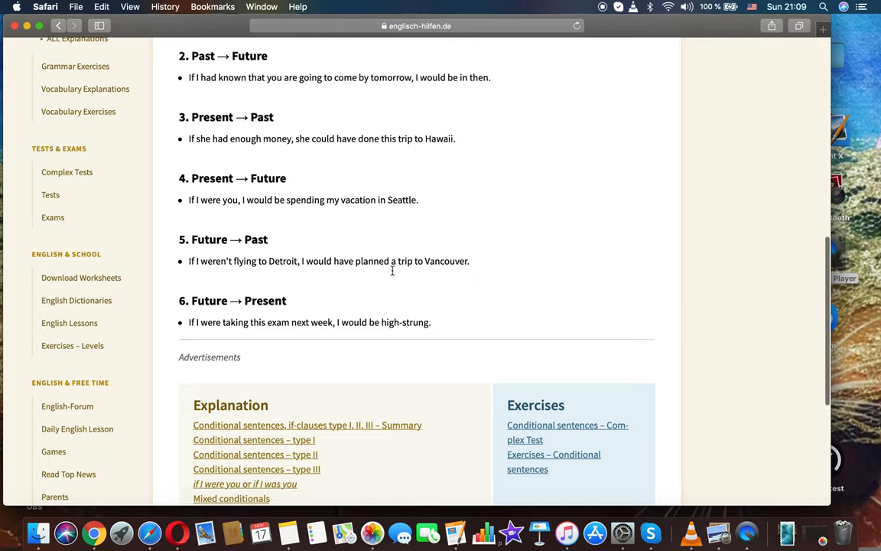
pyautogui.scroll(-3)
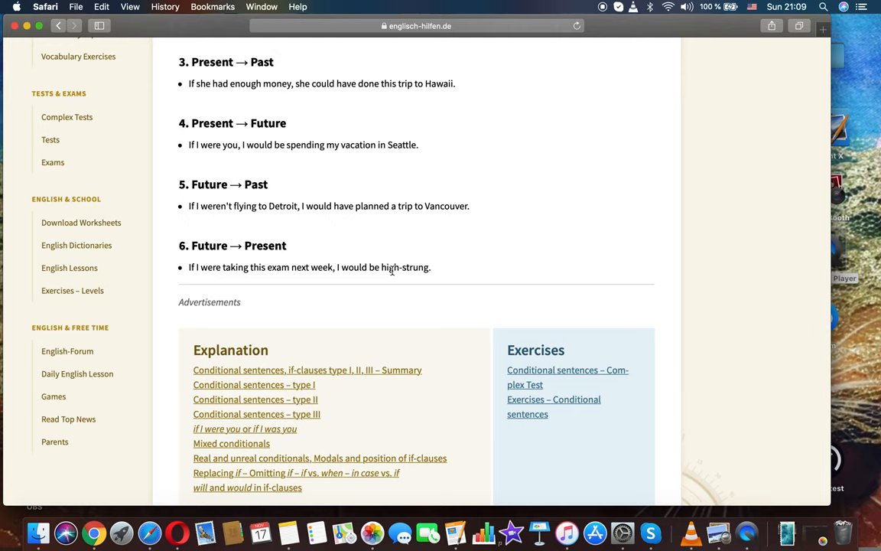
pyautogui.scroll(-3)
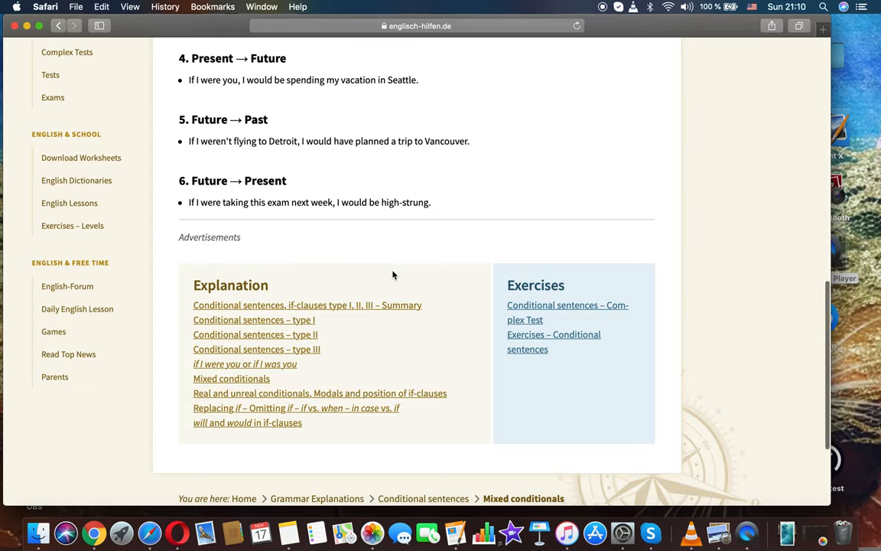
pyautogui.scroll(-3)
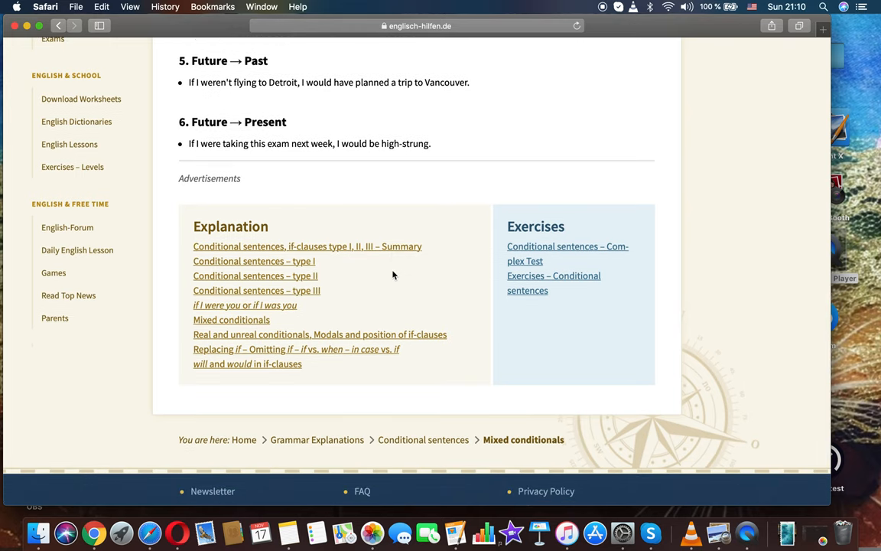
pyautogui.scroll(-3)
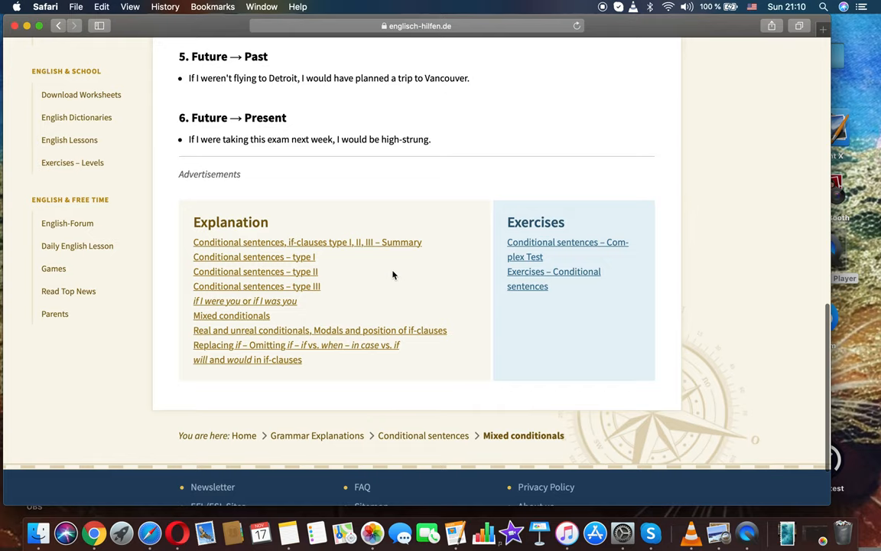
pyautogui.scroll(-3)
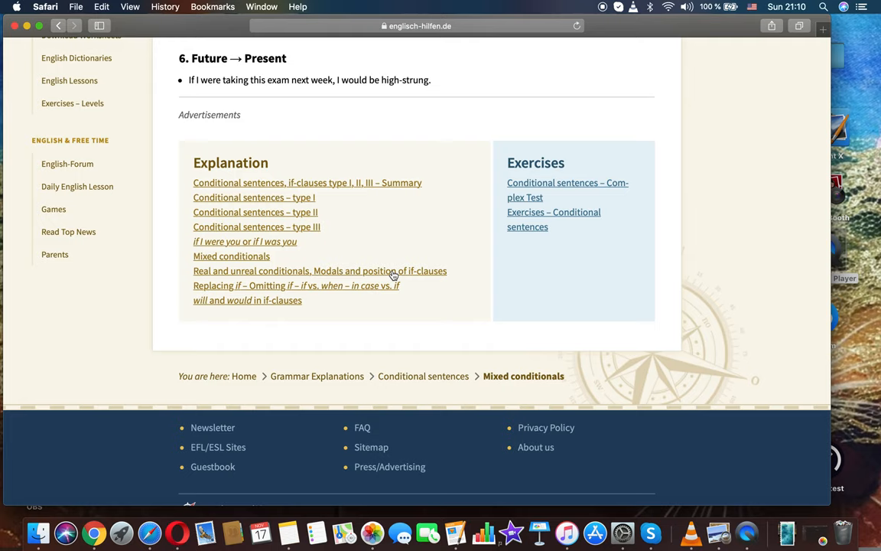
pyautogui.scroll(3)
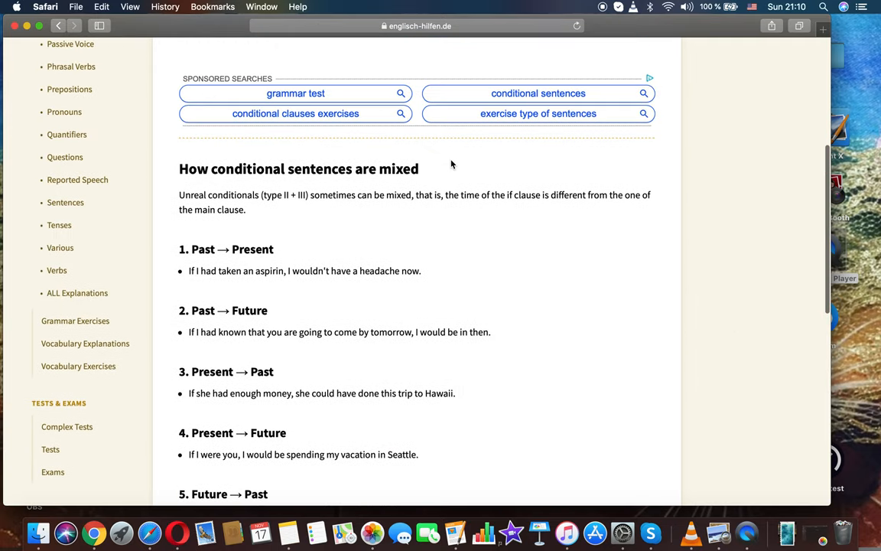
pyautogui.scroll(3)
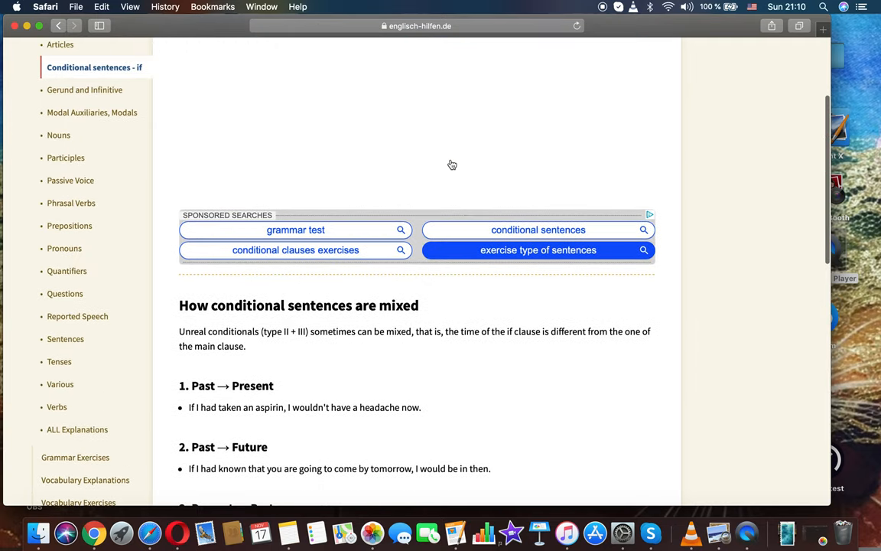
pyautogui.scroll(3)
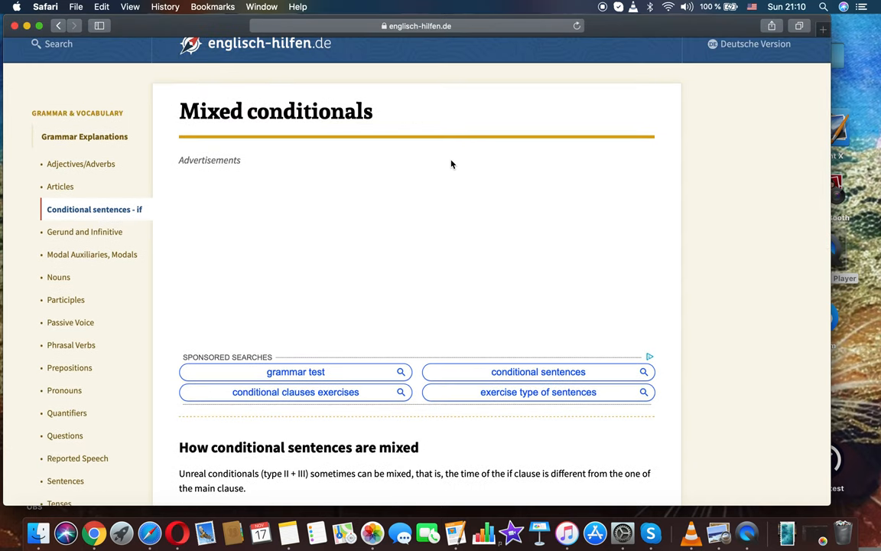
pyautogui.moveTo(481, 179)
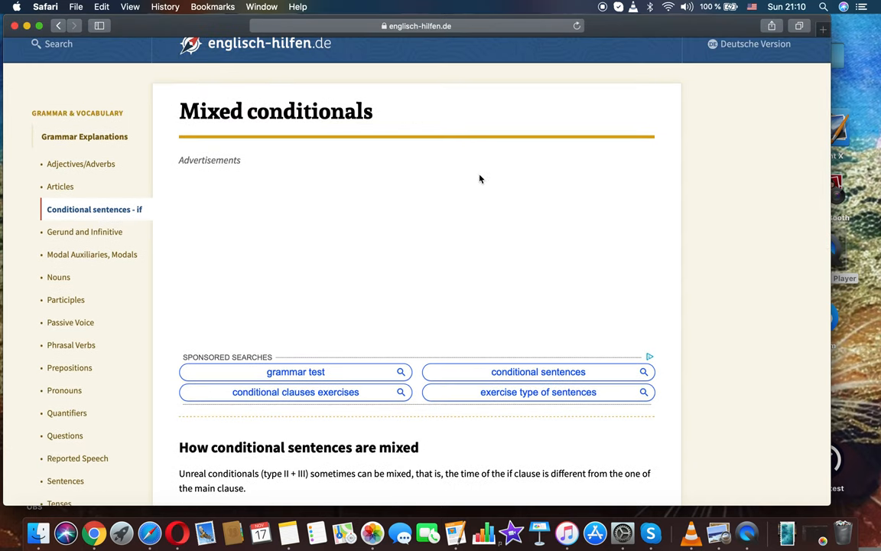